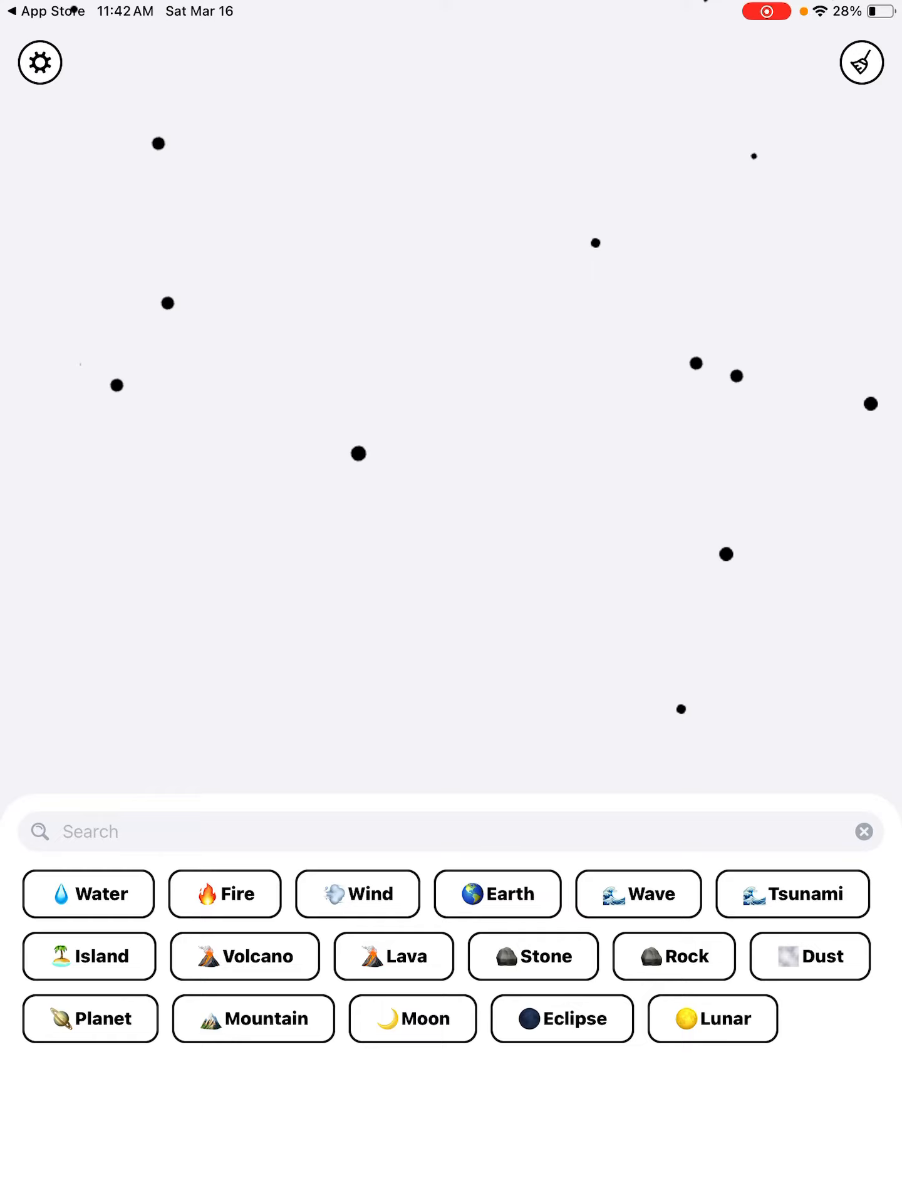
# Step: Place Lunar on the canvas to combine toward Moonstone, Tide, Beach, Hawaii and Luau
pyautogui.click(532, 956)
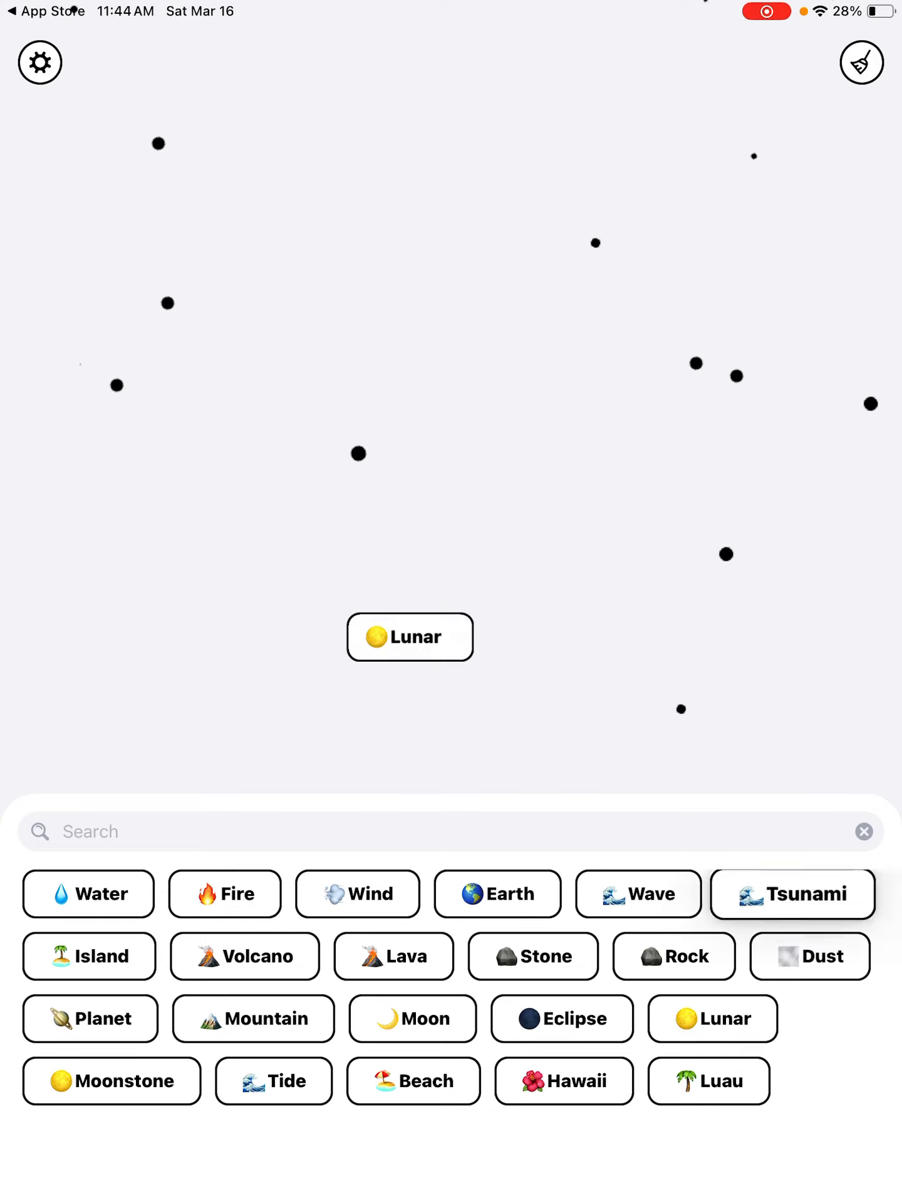
# Step: Bring Moon out of the element bar onto the canvas in place of Lunar
pyautogui.click(412, 1017)
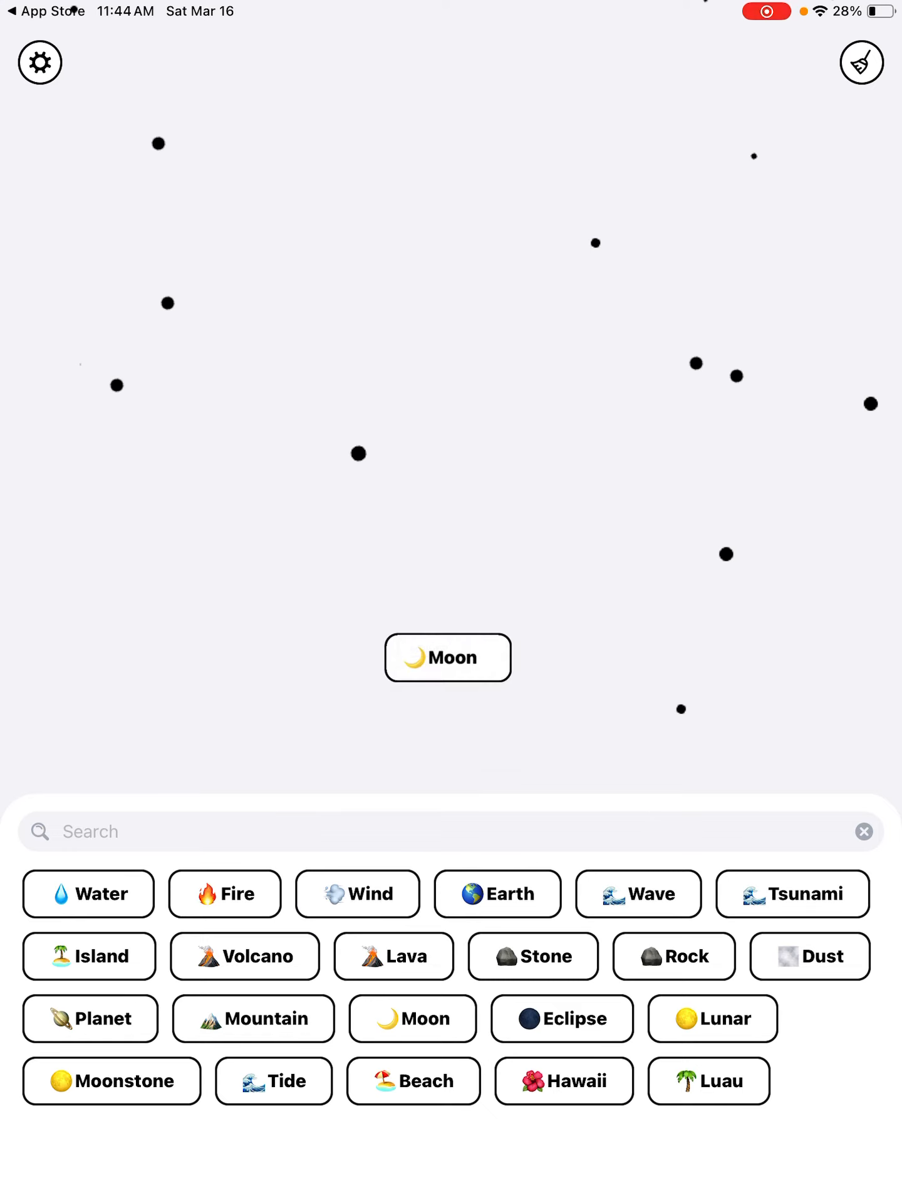